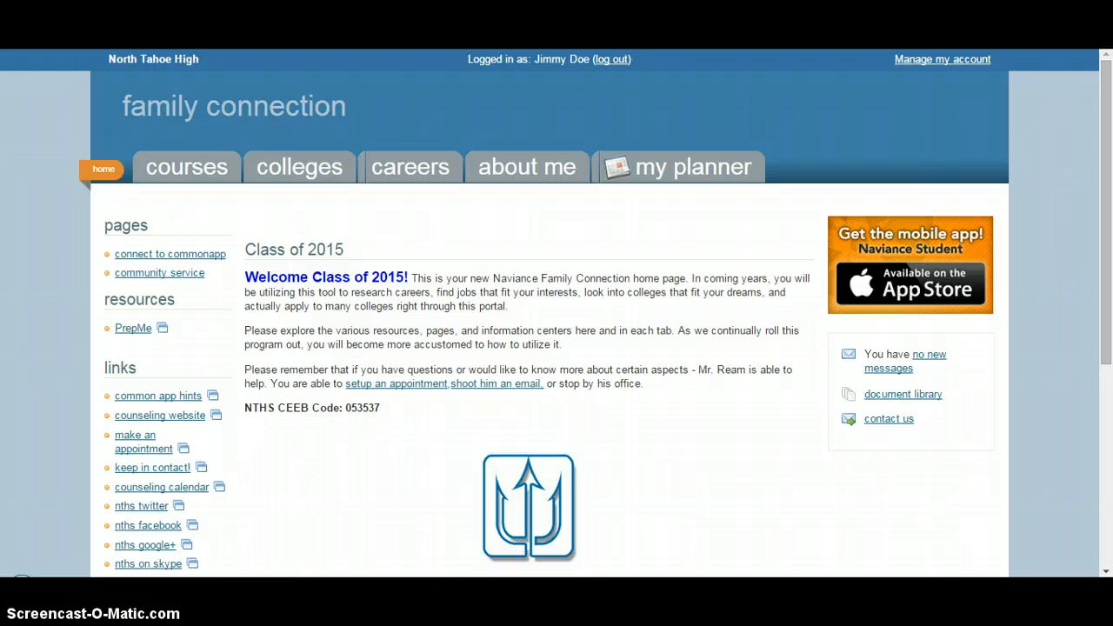
mouse_move(506, 292)
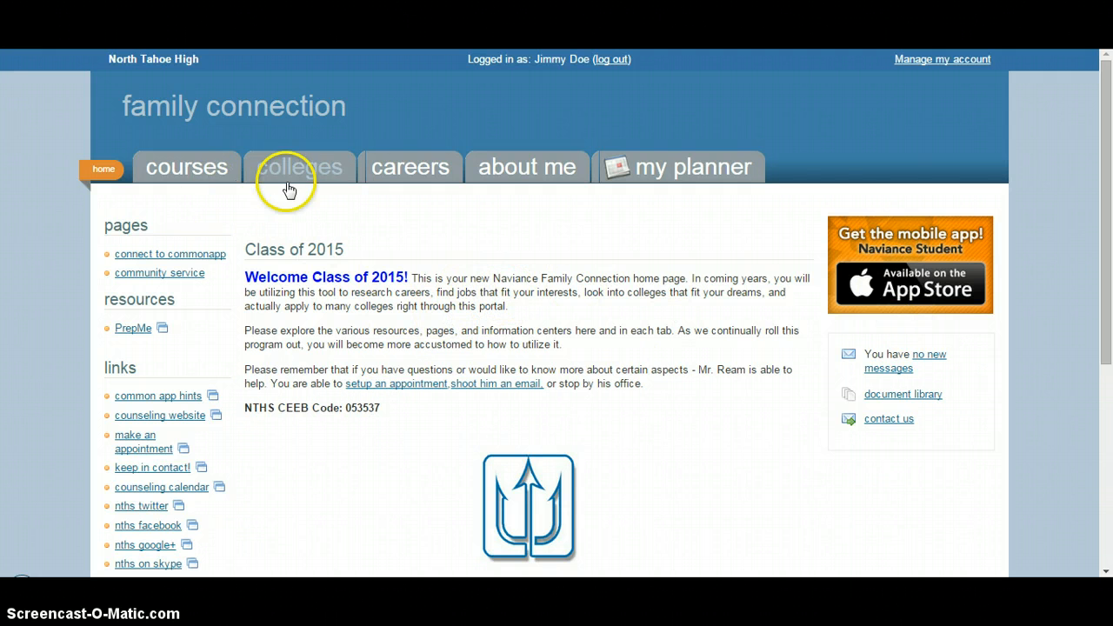
- Go to the colleges section and choose the 'colleges I'm applying to' list
click(299, 167)
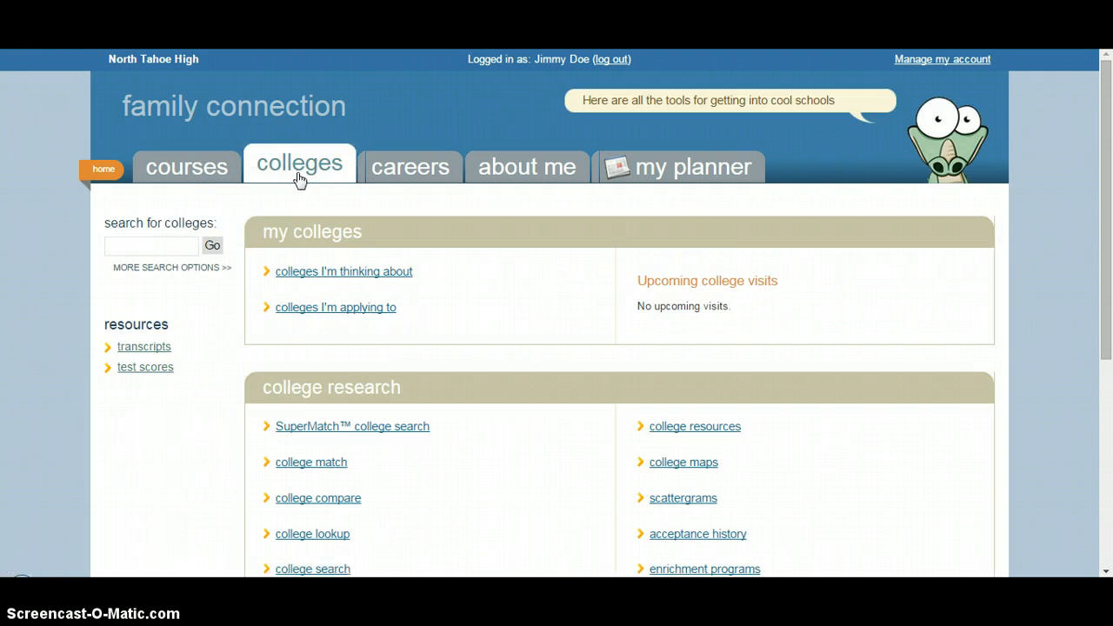
click(334, 306)
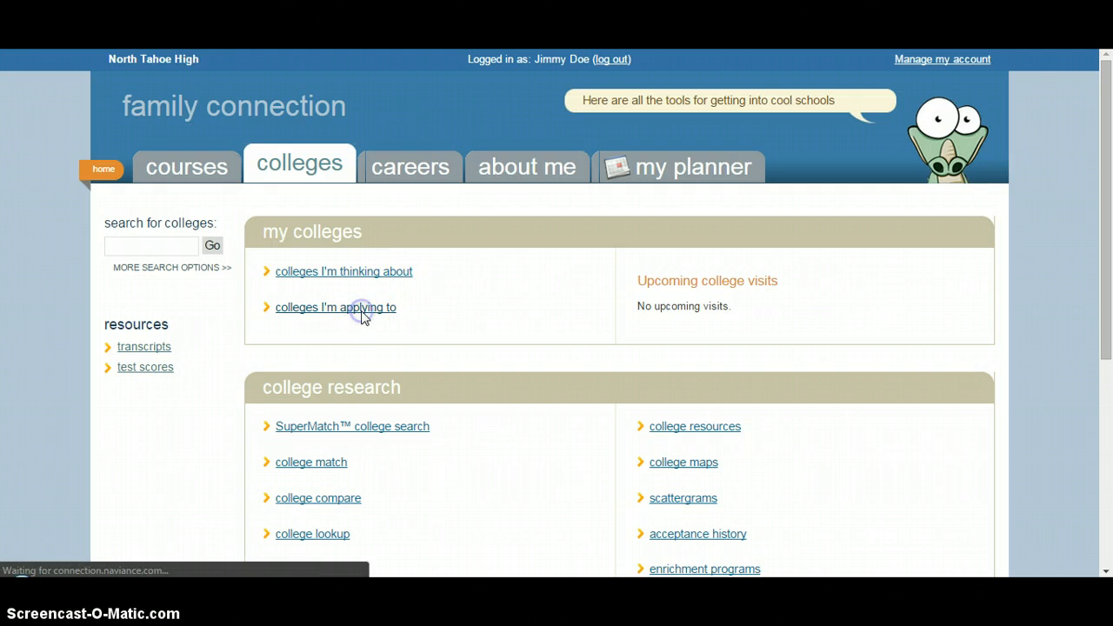
- Edit the CSU Bakersfield row in the colleges-I'm-applying-to list
click(336, 306)
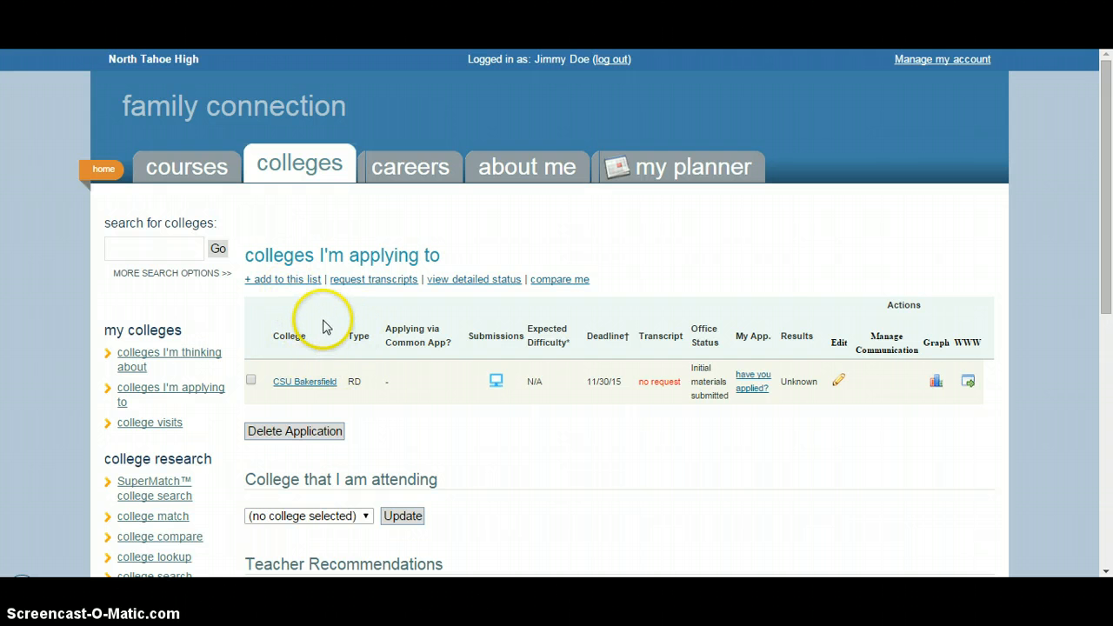
mouse_move(311, 357)
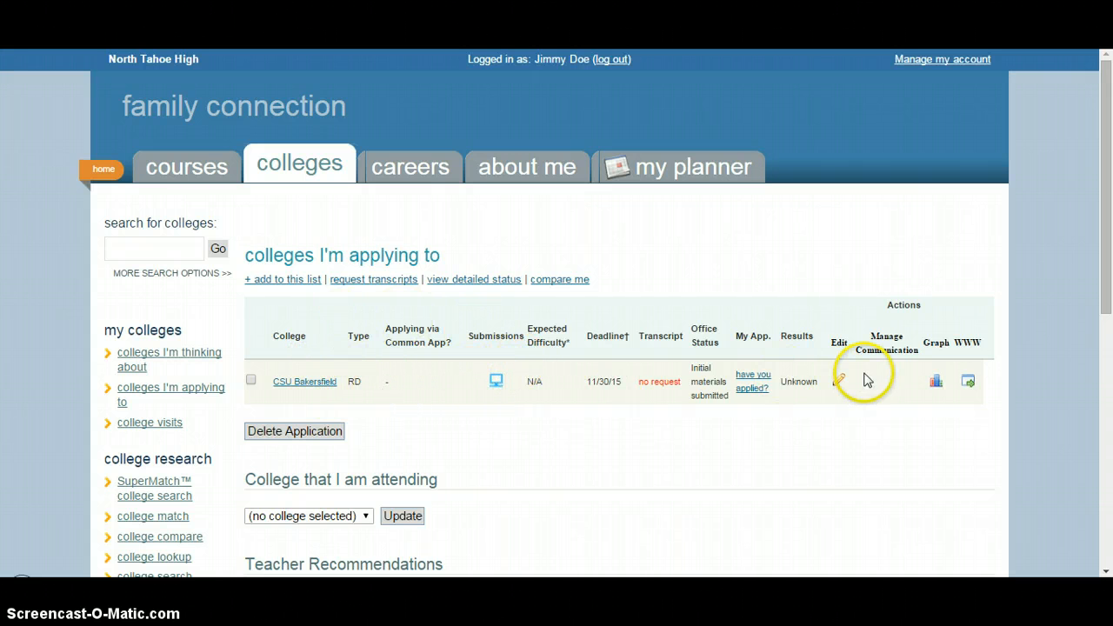
click(839, 381)
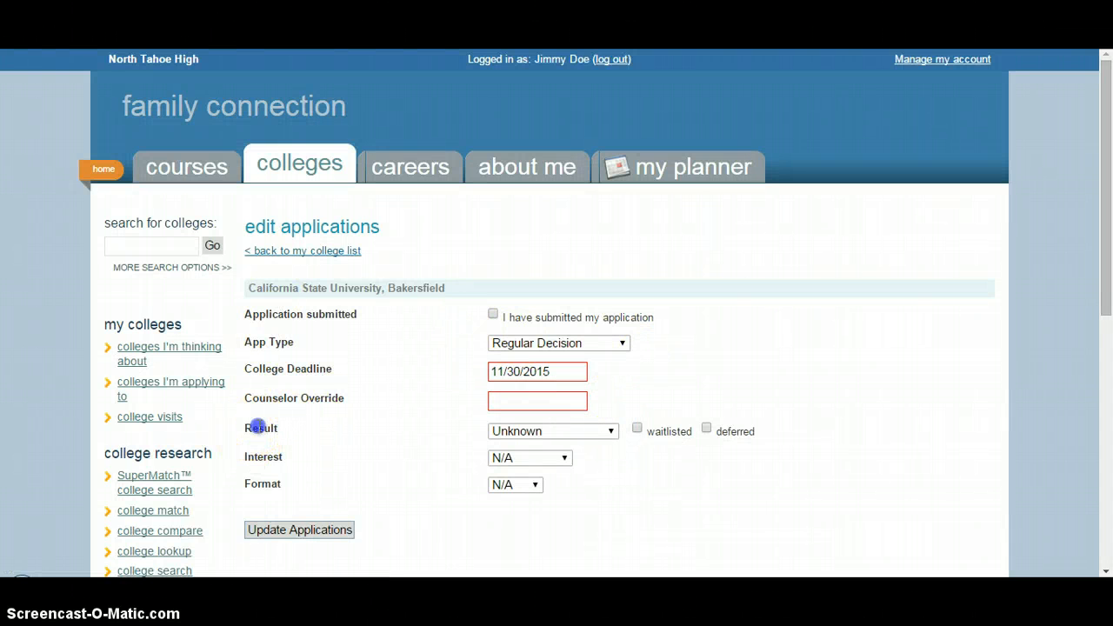
- Set the CSU Bakersfield result to Accepted and update the application
click(553, 431)
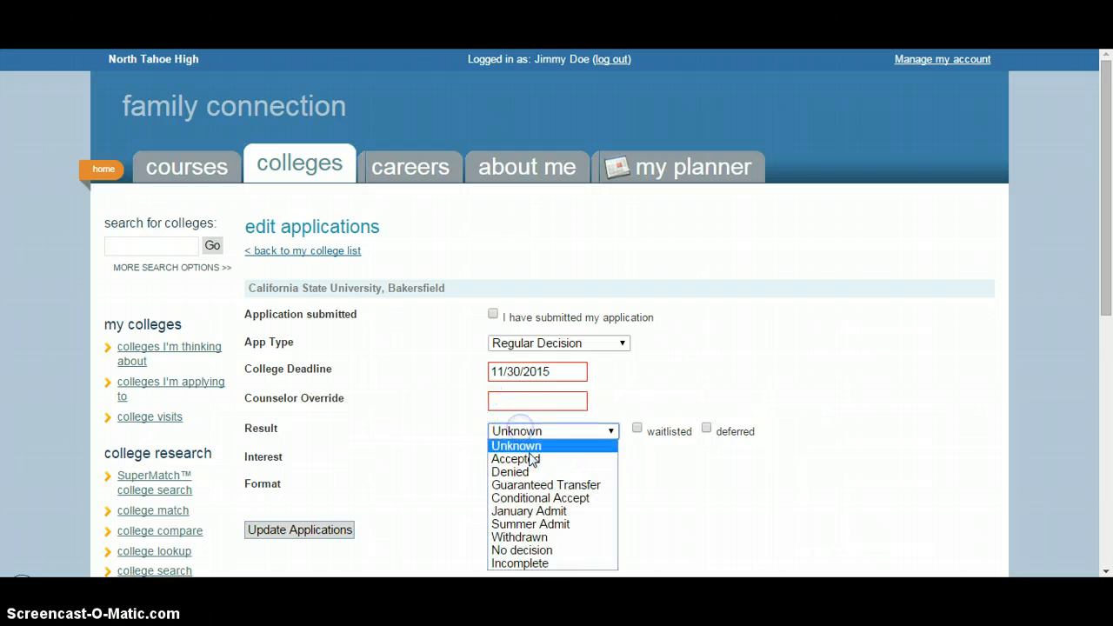
mouse_move(511, 472)
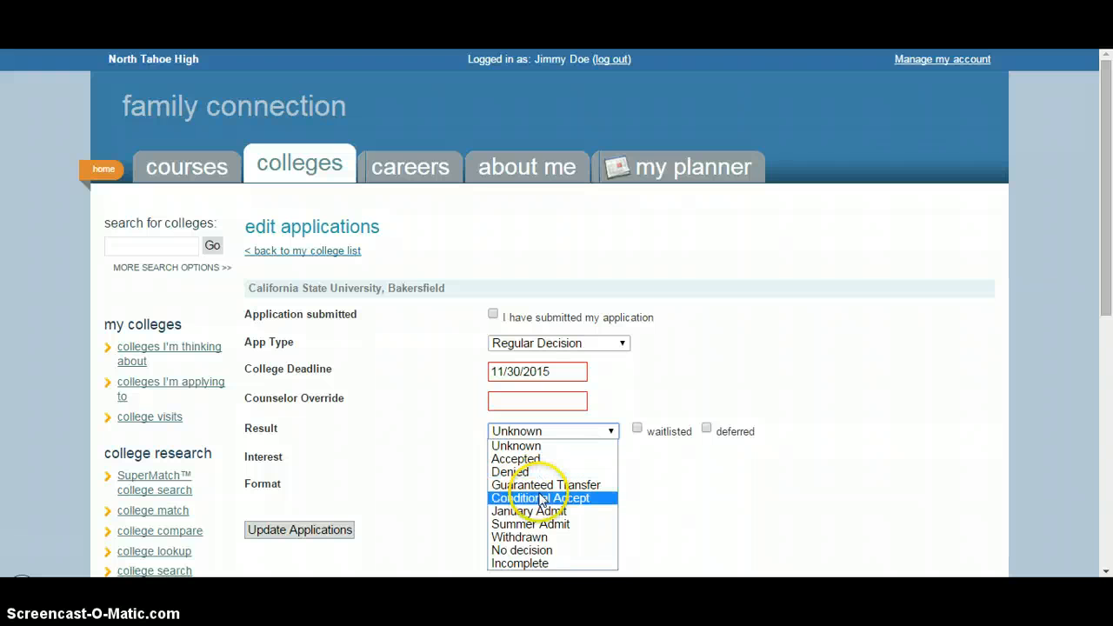
mouse_move(546, 484)
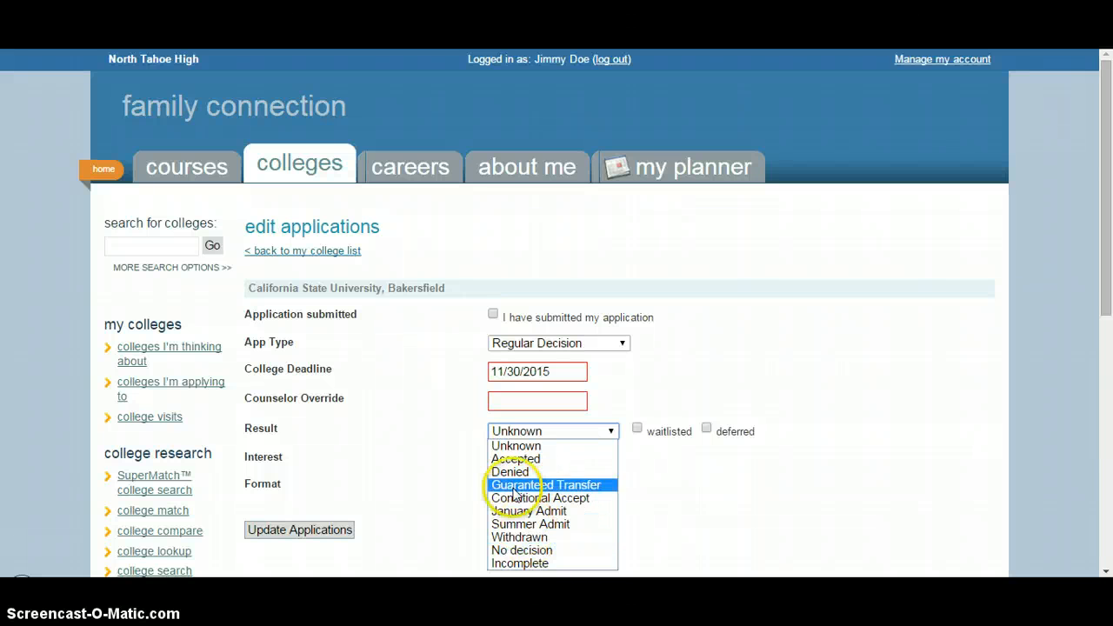
mouse_move(510, 472)
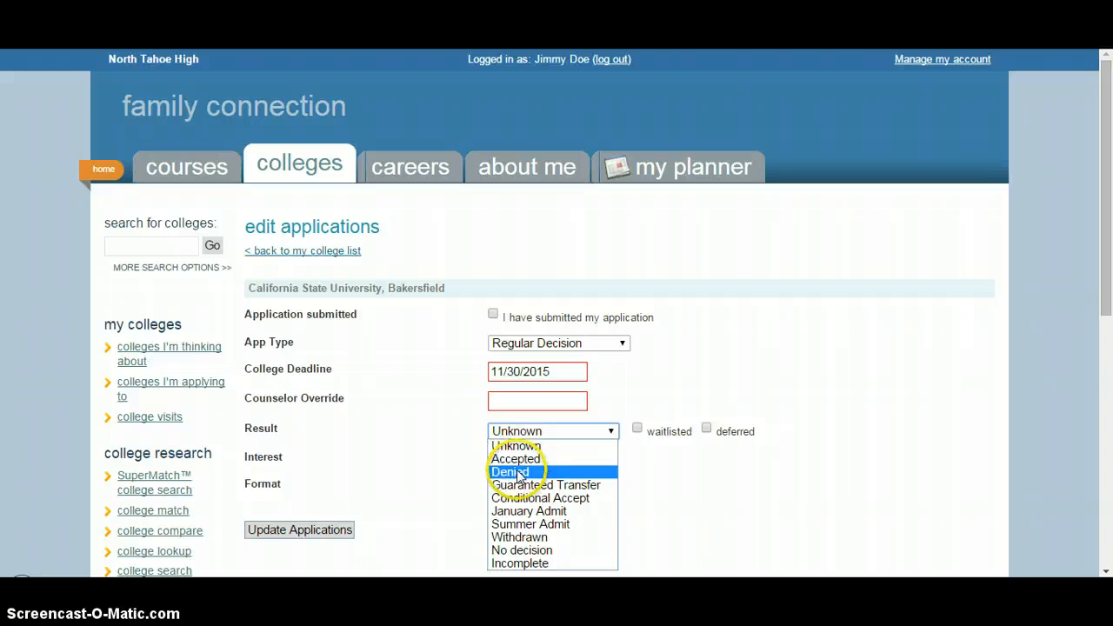
mouse_move(518, 536)
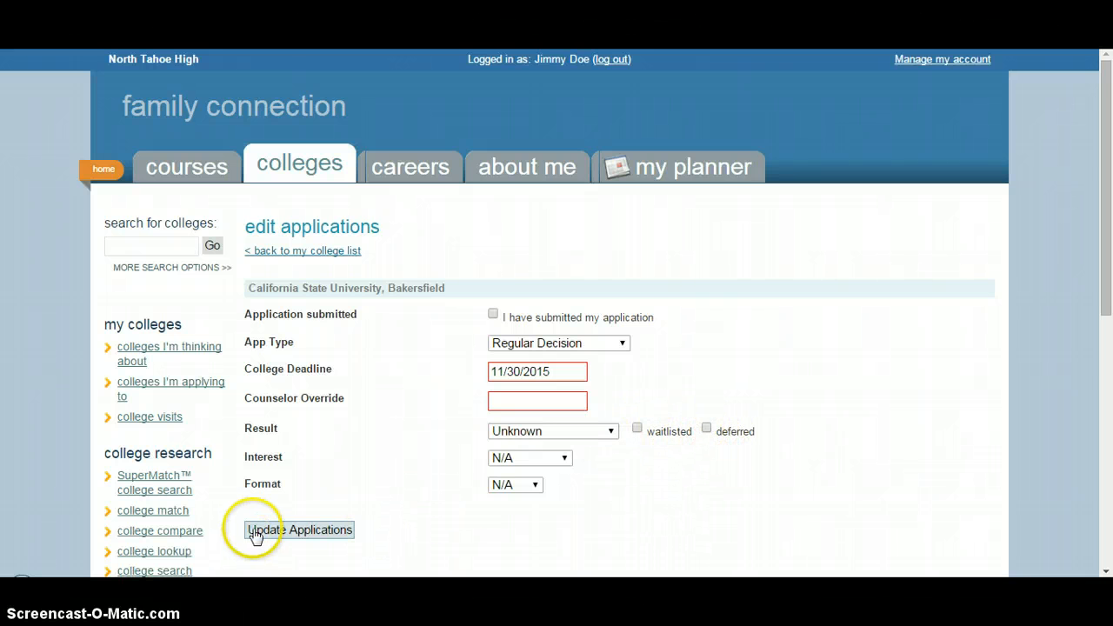
click(553, 431)
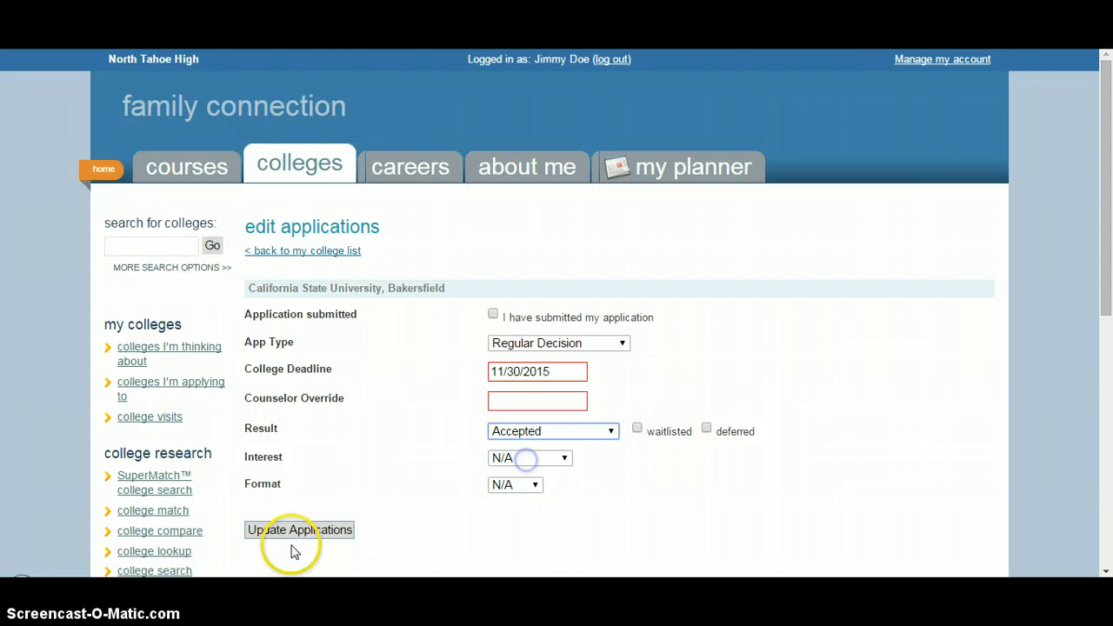
click(299, 529)
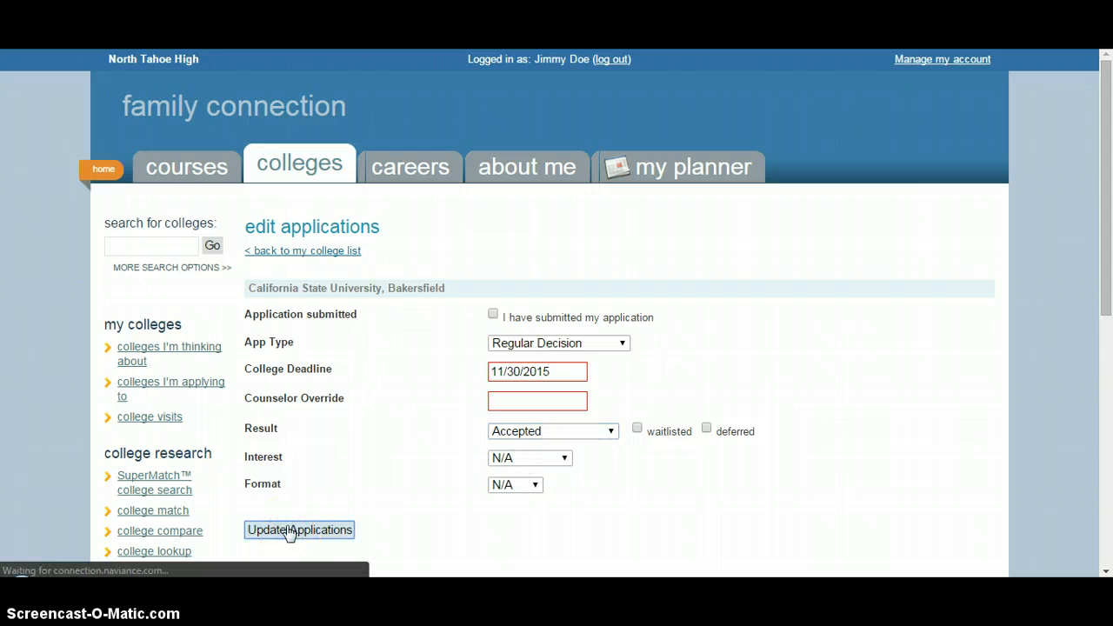
- Back on the applying list, start adding more colleges with '+ add to this list'
click(299, 529)
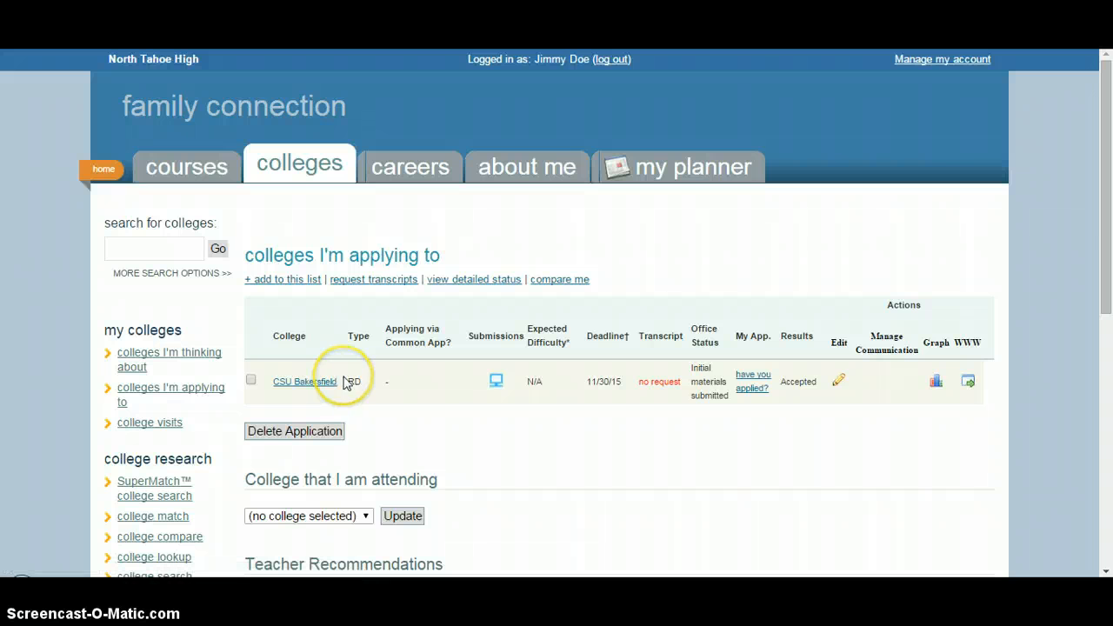
mouse_move(334, 339)
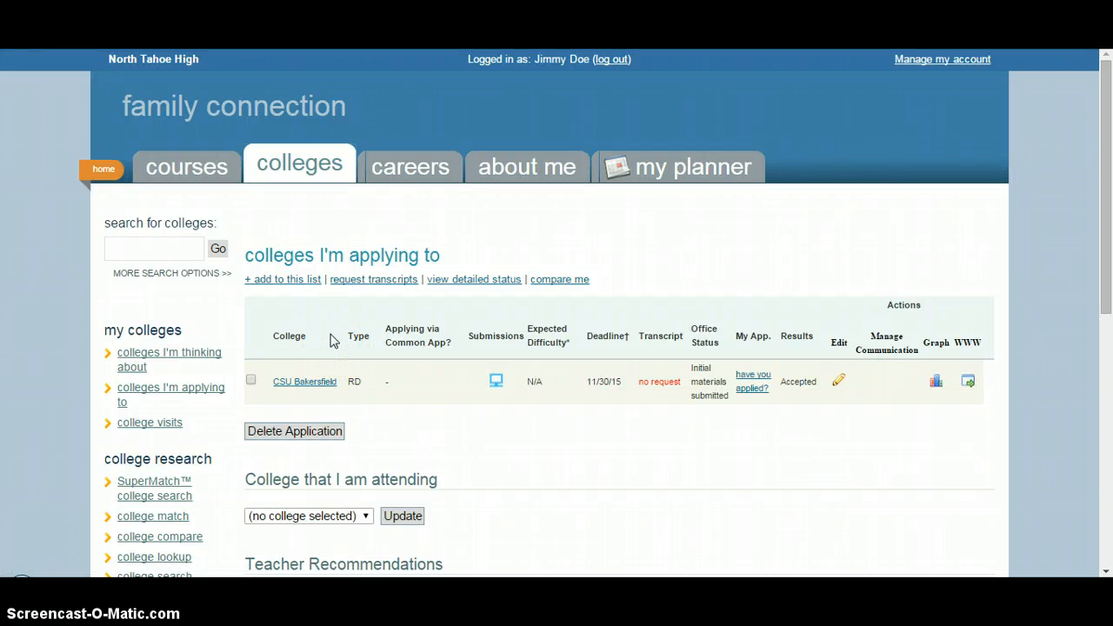
click(282, 278)
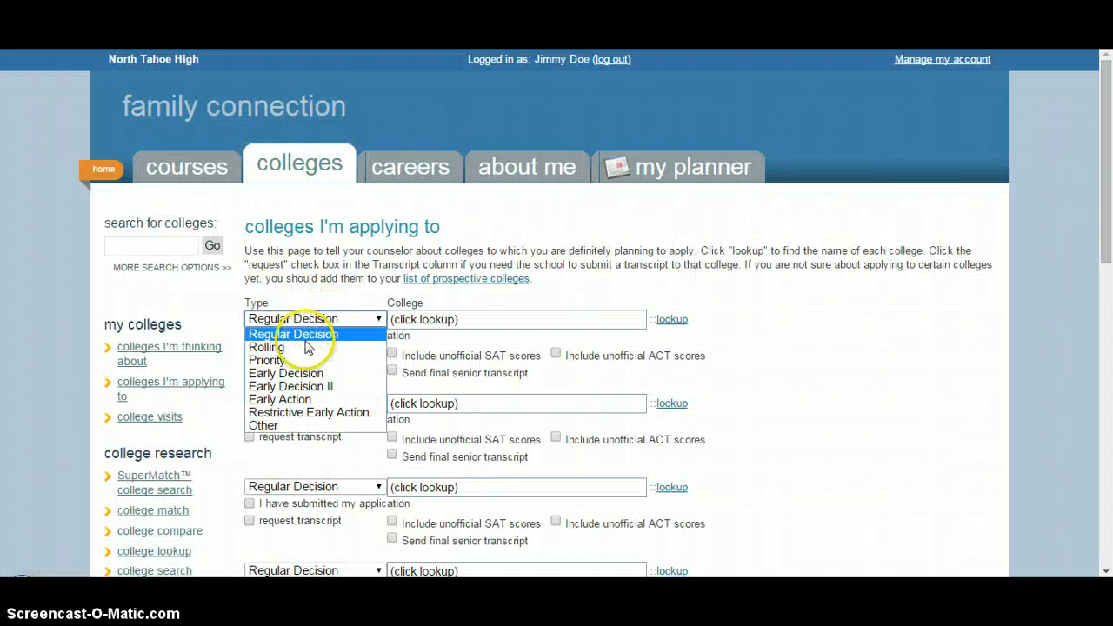
click(313, 334)
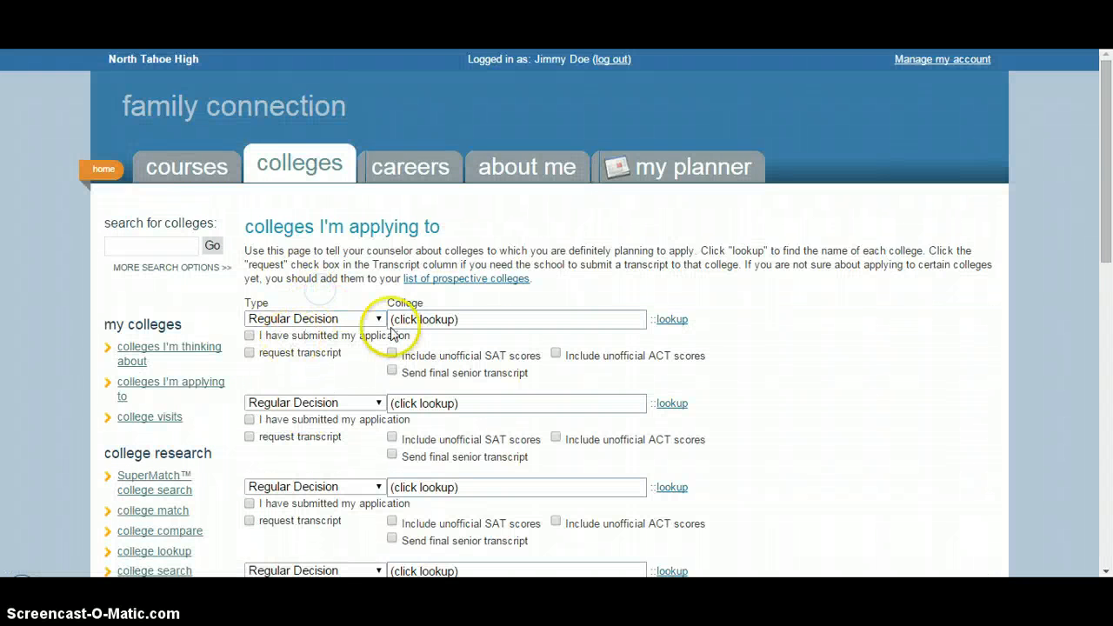
mouse_move(672, 320)
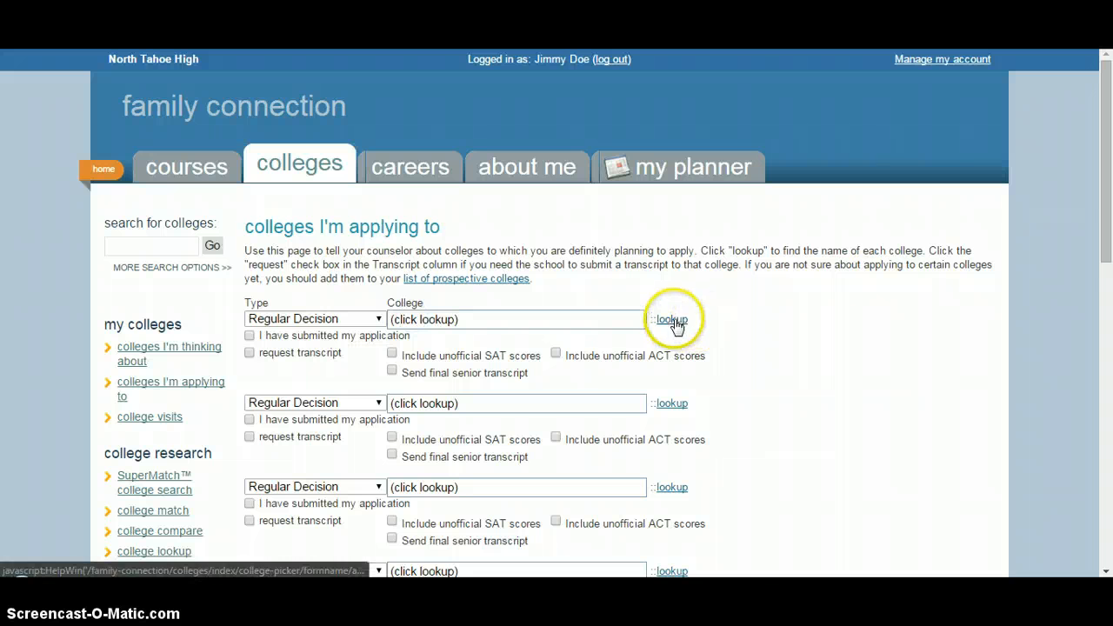
click(671, 320)
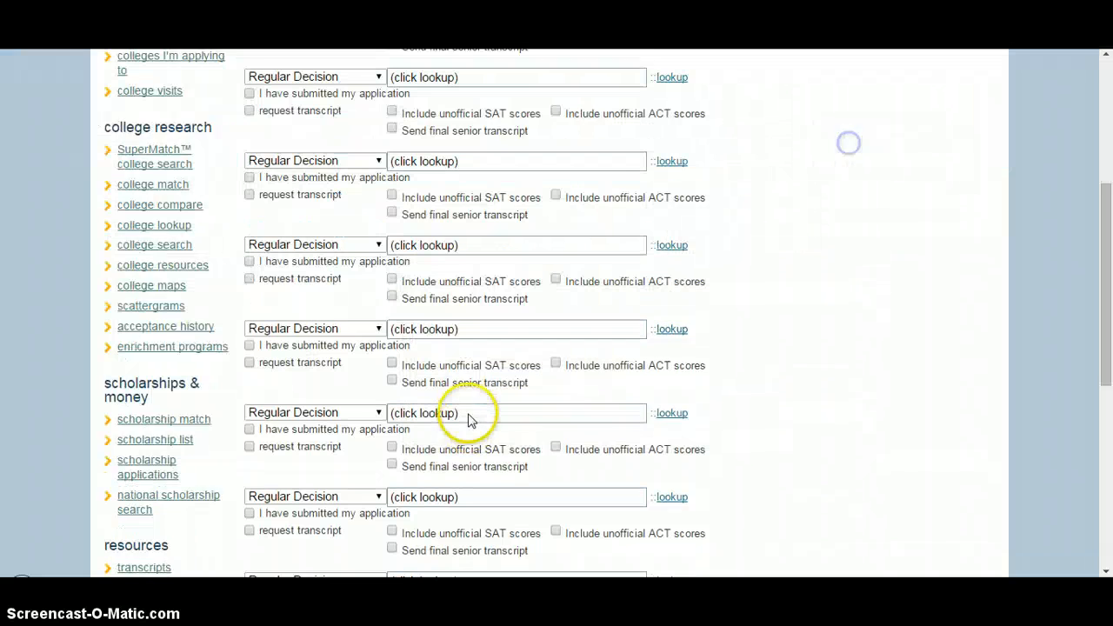
scroll(down, 3)
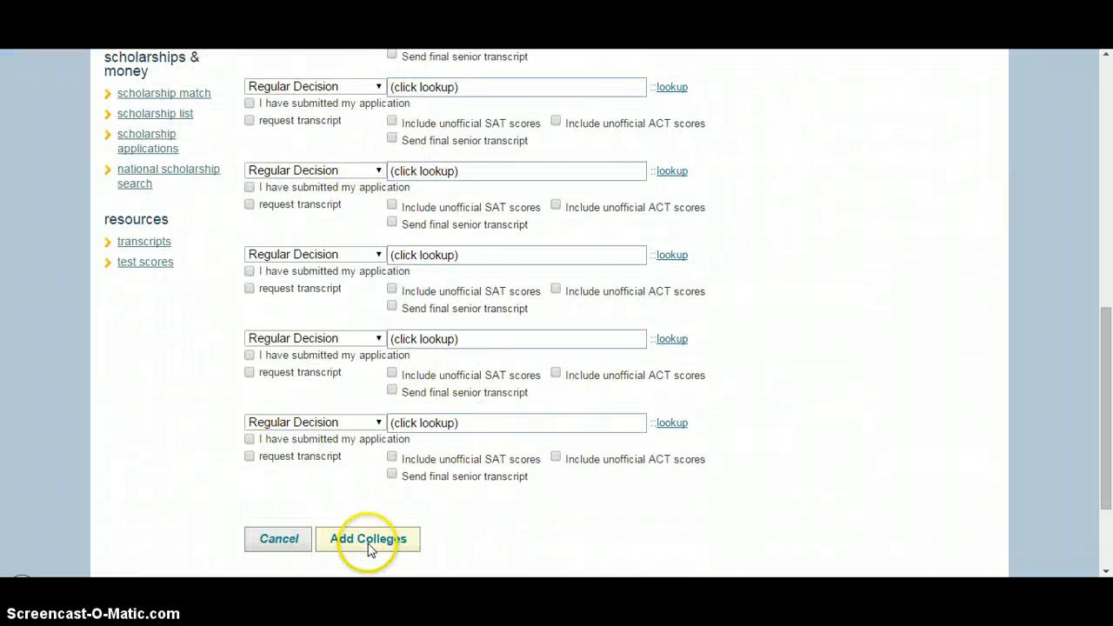